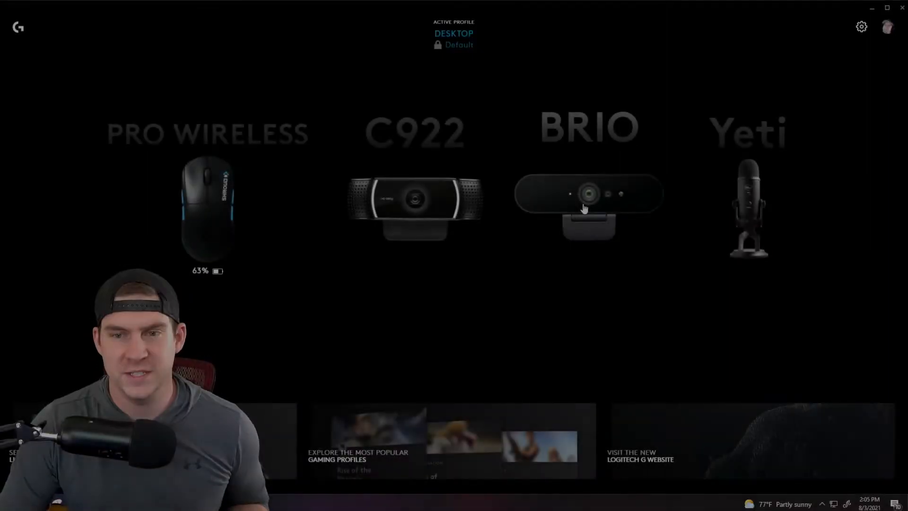
- Open the BRIO webcam's Camera settings, glancing at the Video tab on the way
{"action": "left_click", "coordinate": [588, 197]}
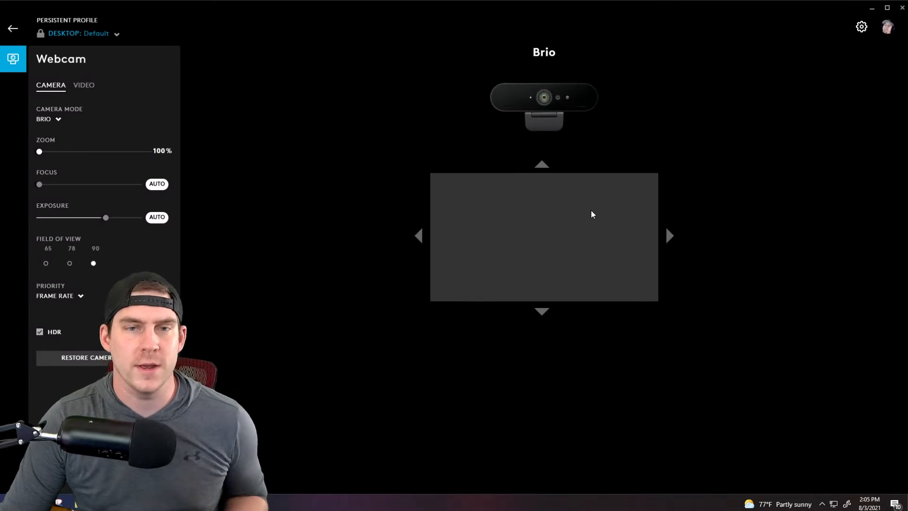
{"action": "mouse_move", "coordinate": [579, 227]}
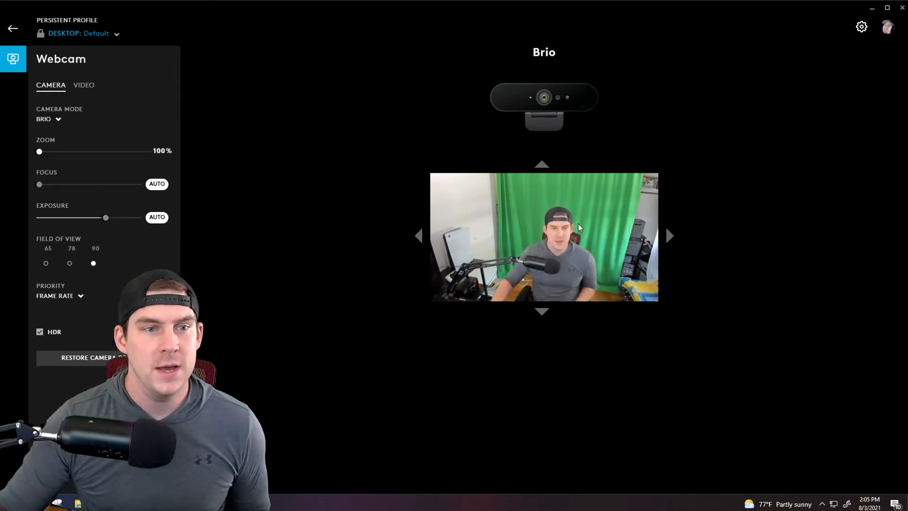
{"action": "mouse_move", "coordinate": [118, 113]}
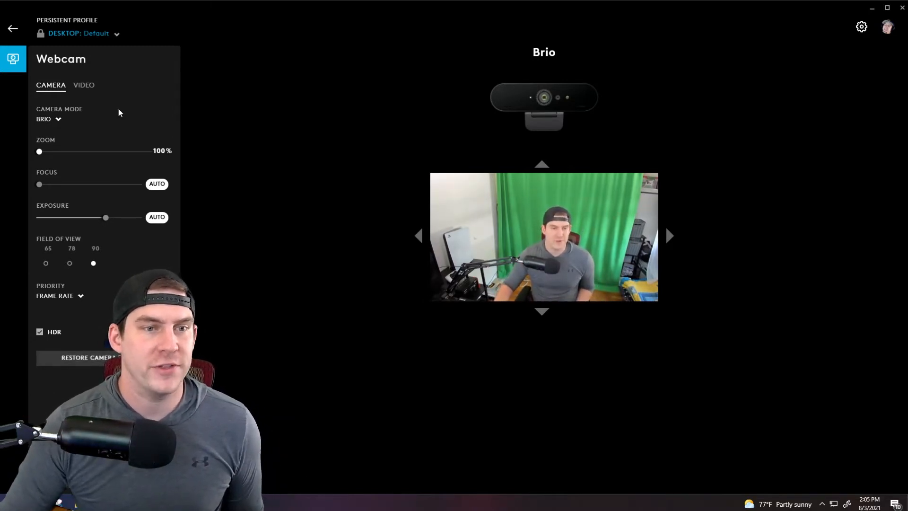
{"action": "mouse_move", "coordinate": [85, 118]}
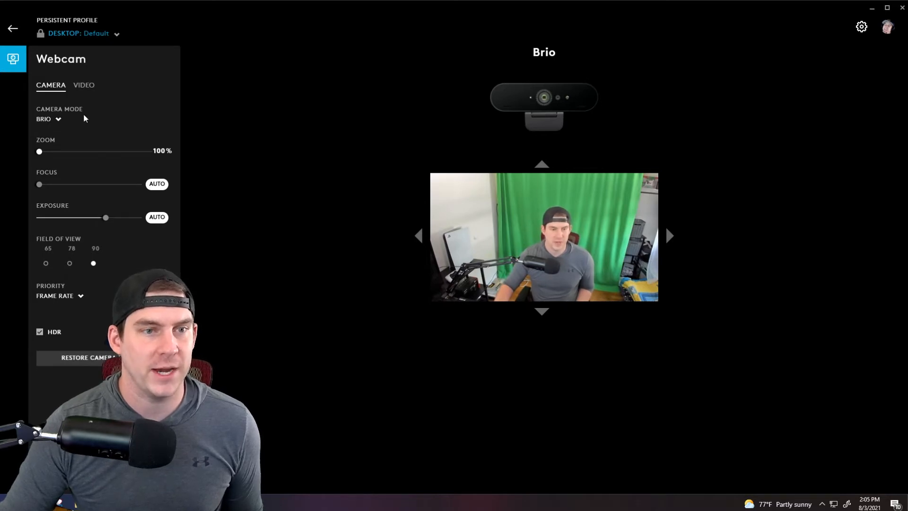
{"action": "left_click", "coordinate": [83, 85]}
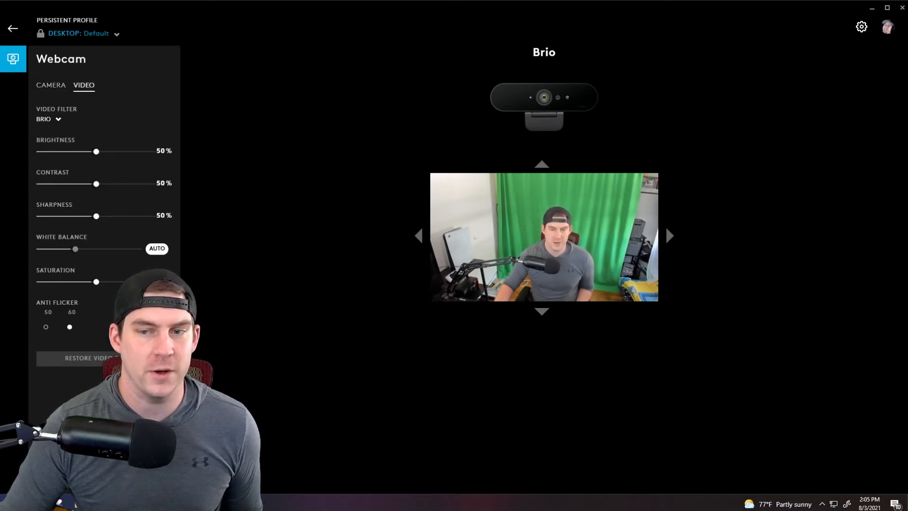
{"action": "left_click", "coordinate": [51, 85]}
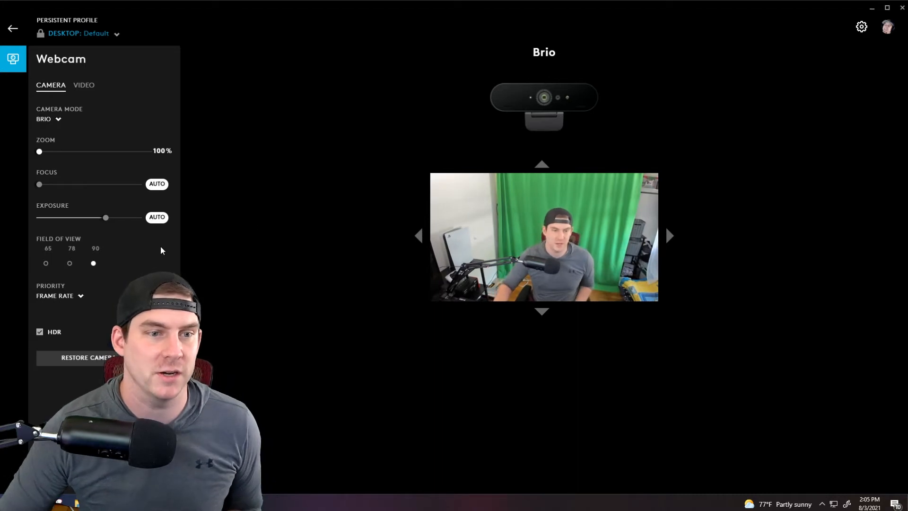
- Set the Brio's field of view to 65 and zoom to about 134%
{"action": "left_click", "coordinate": [46, 263]}
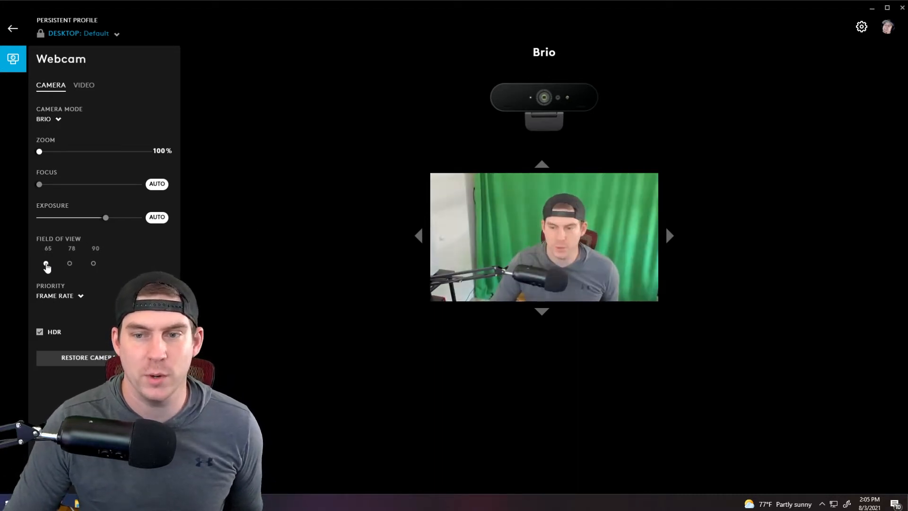
{"action": "left_click", "coordinate": [46, 263]}
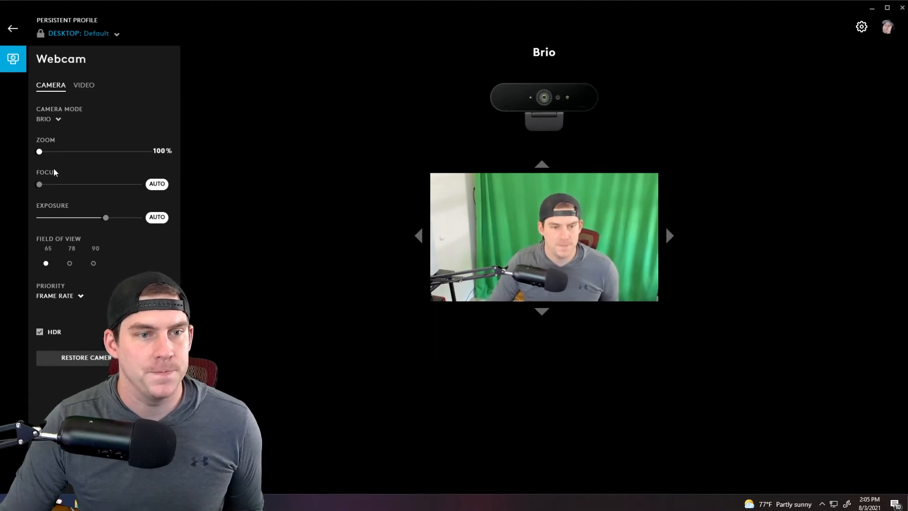
{"action": "left_click_drag", "start_coordinate": [39, 151], "coordinate": [51, 151]}
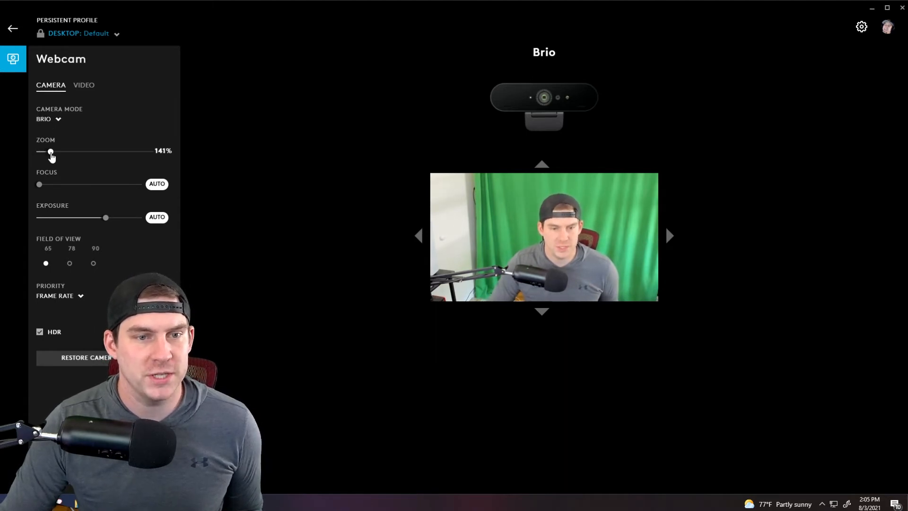
{"action": "left_click_drag", "start_coordinate": [51, 152], "coordinate": [47, 151]}
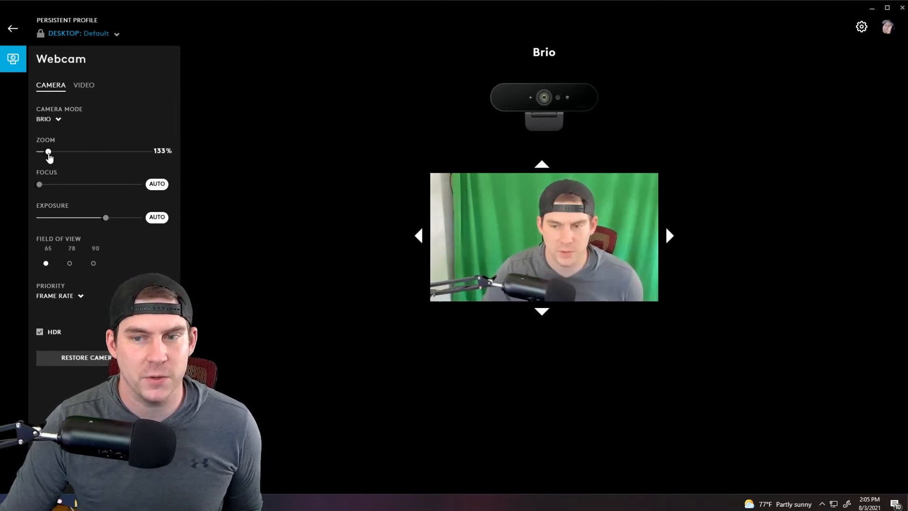
{"action": "left_click_drag", "start_coordinate": [48, 151], "coordinate": [49, 151]}
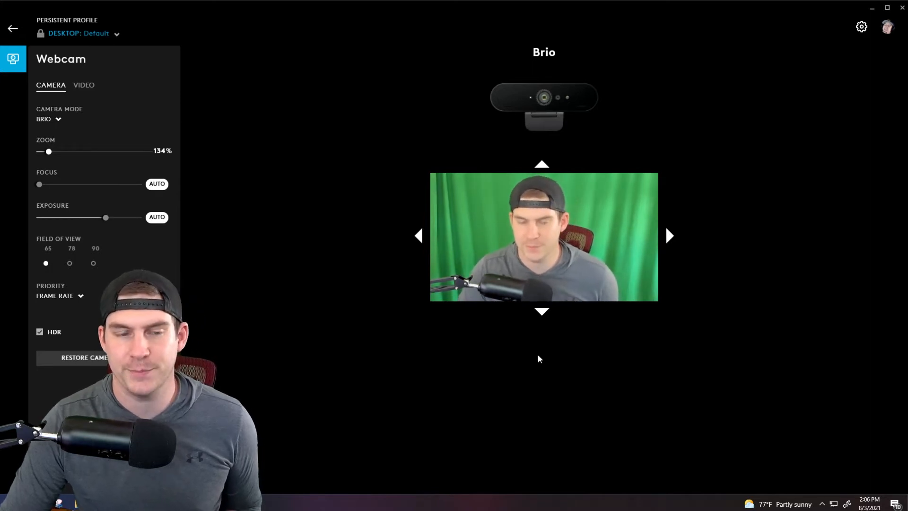
{"action": "mouse_move", "coordinate": [444, 320]}
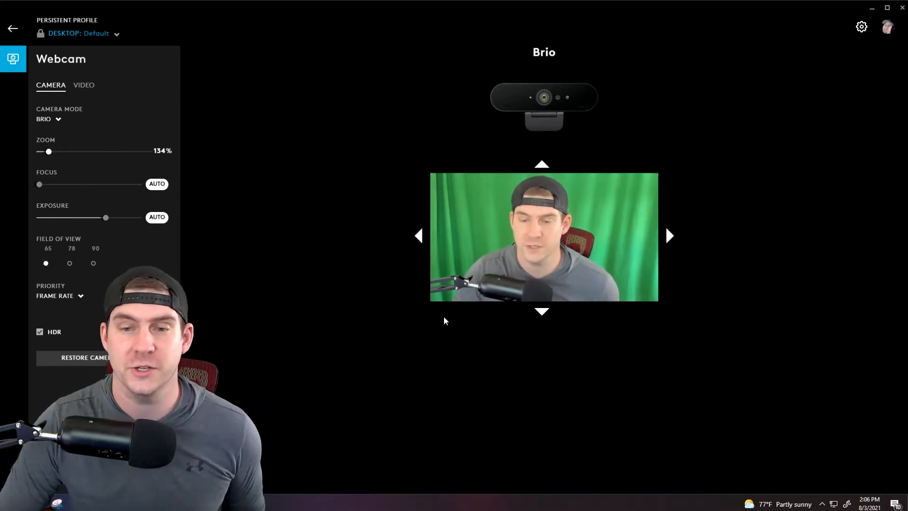
{"action": "mouse_move", "coordinate": [722, 405]}
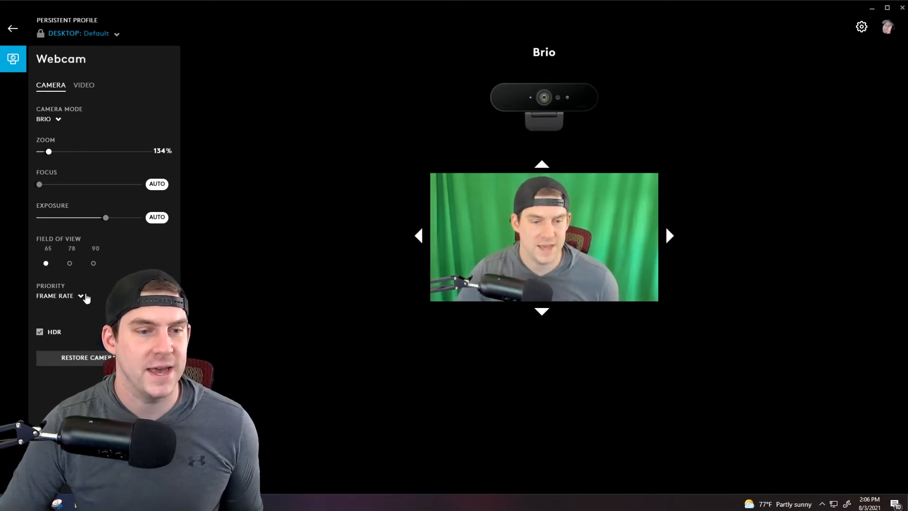
- Choose Exposure as the Brio's priority and test the Exposure slider
{"action": "left_click", "coordinate": [62, 295]}
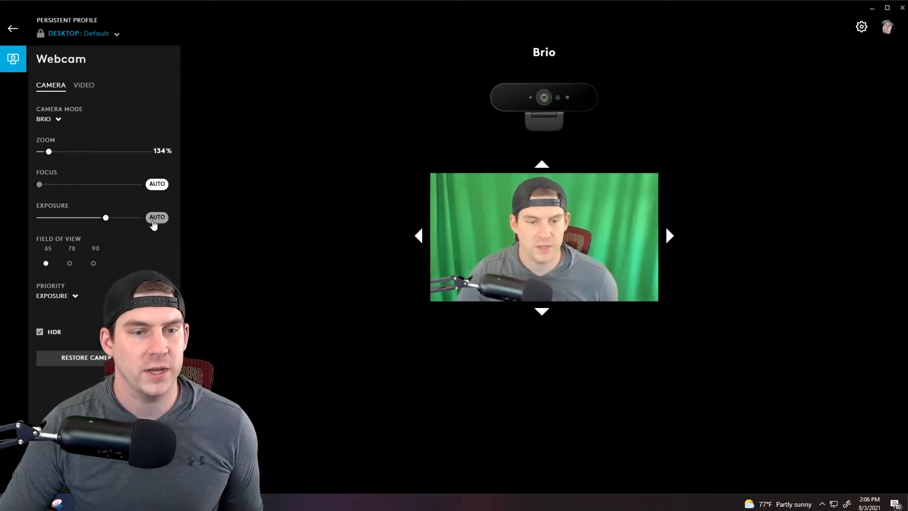
{"action": "mouse_move", "coordinate": [199, 233]}
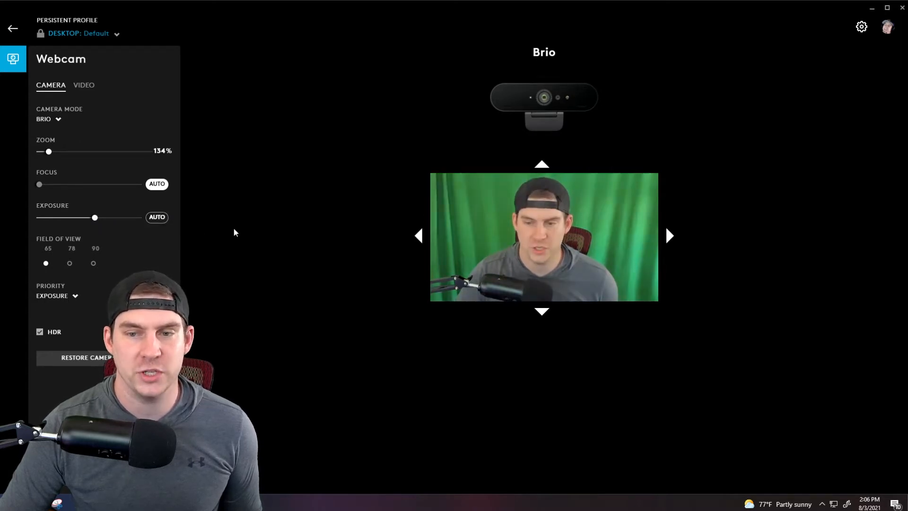
{"action": "mouse_move", "coordinate": [505, 255]}
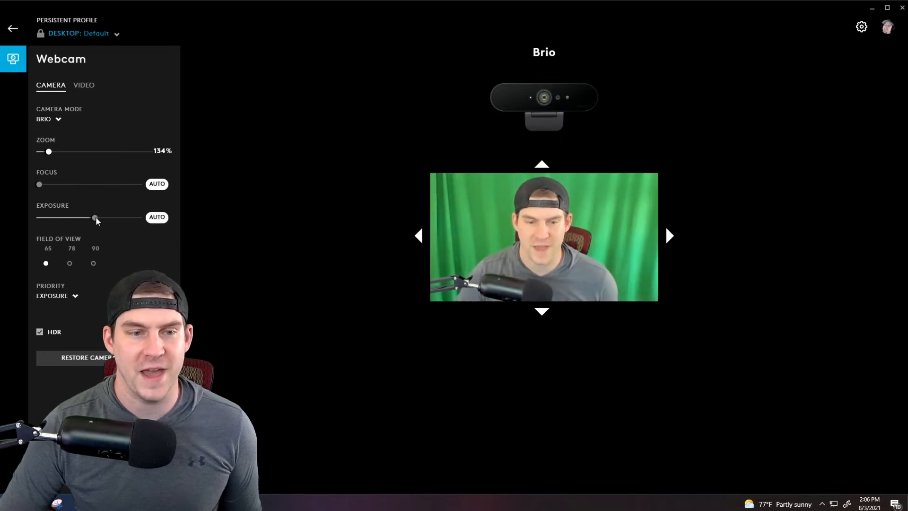
{"action": "left_click_drag", "start_coordinate": [95, 217], "coordinate": [105, 217]}
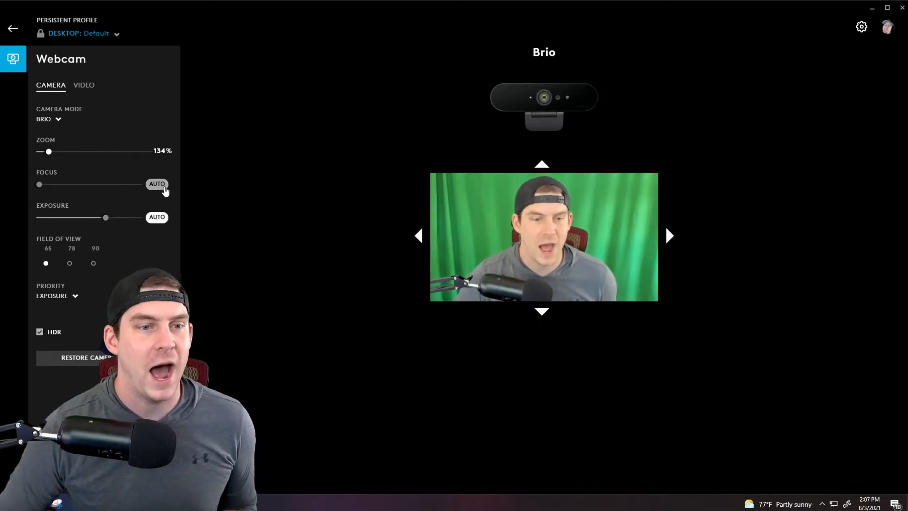
{"action": "mouse_move", "coordinate": [391, 195]}
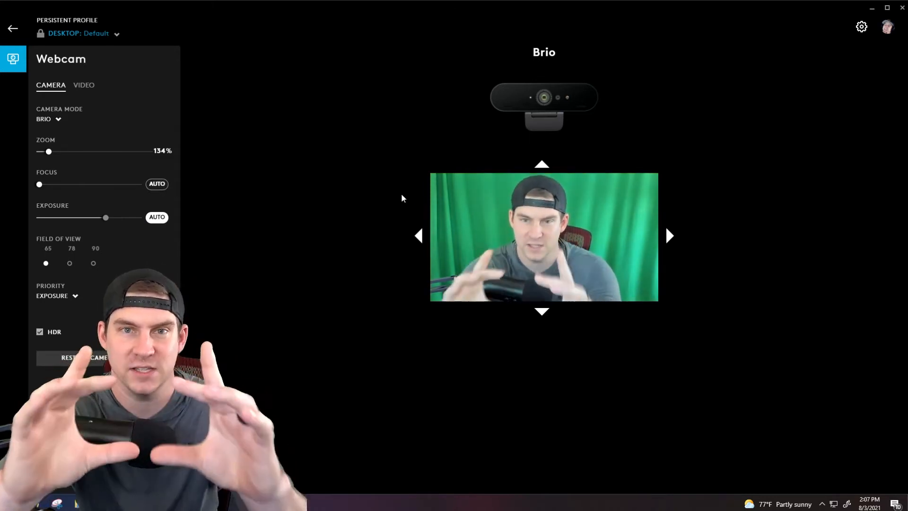
{"action": "mouse_move", "coordinate": [170, 225]}
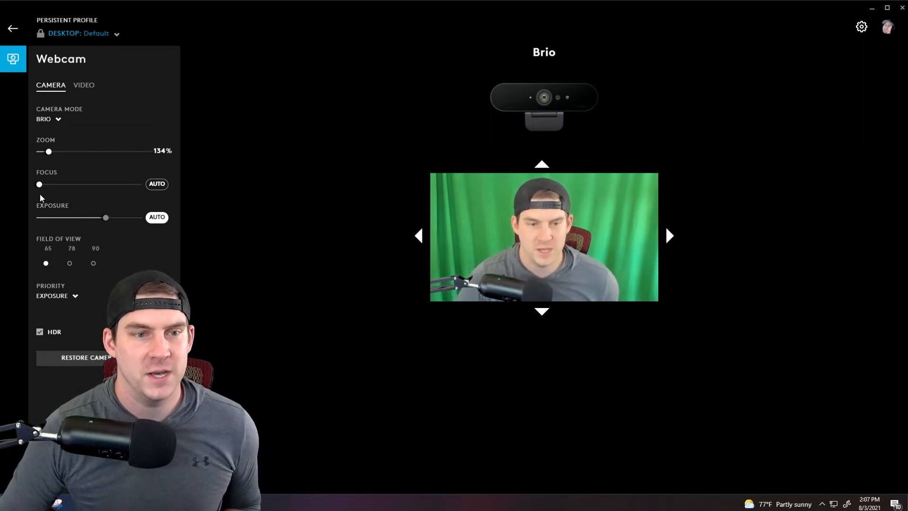
- Drag the Brio's manual focus to blur the image, then back to its lowest value
{"action": "left_click_drag", "start_coordinate": [39, 184], "coordinate": [90, 184]}
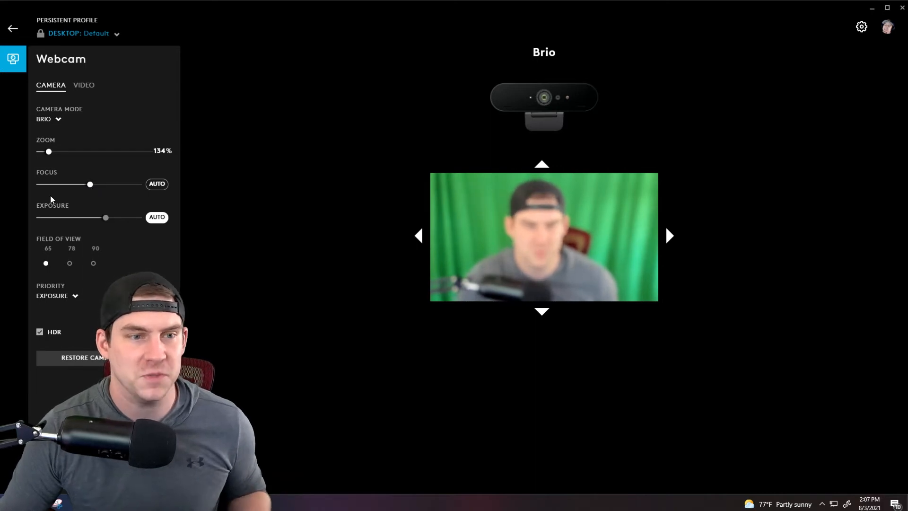
{"action": "left_click_drag", "start_coordinate": [90, 184], "coordinate": [39, 184]}
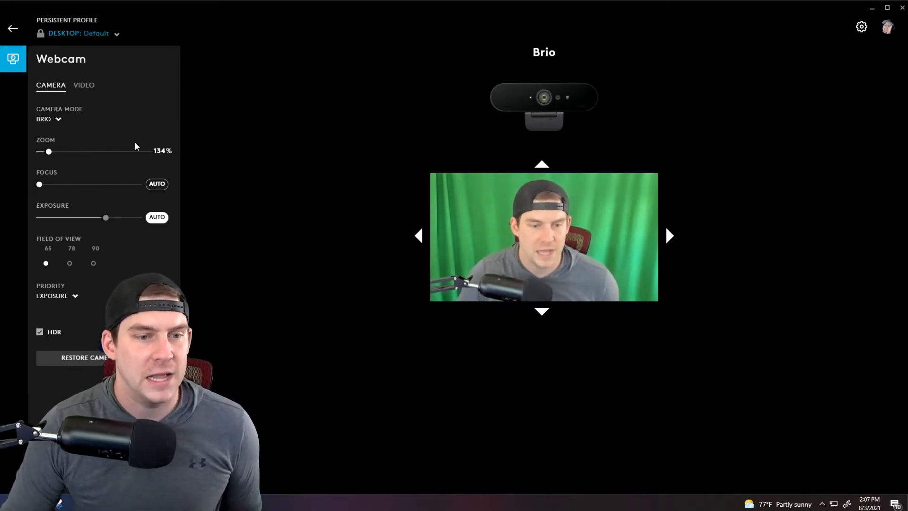
- On the Brio's Video tab, set brightness to 40% and sharpness to 63%
{"action": "left_click", "coordinate": [83, 85]}
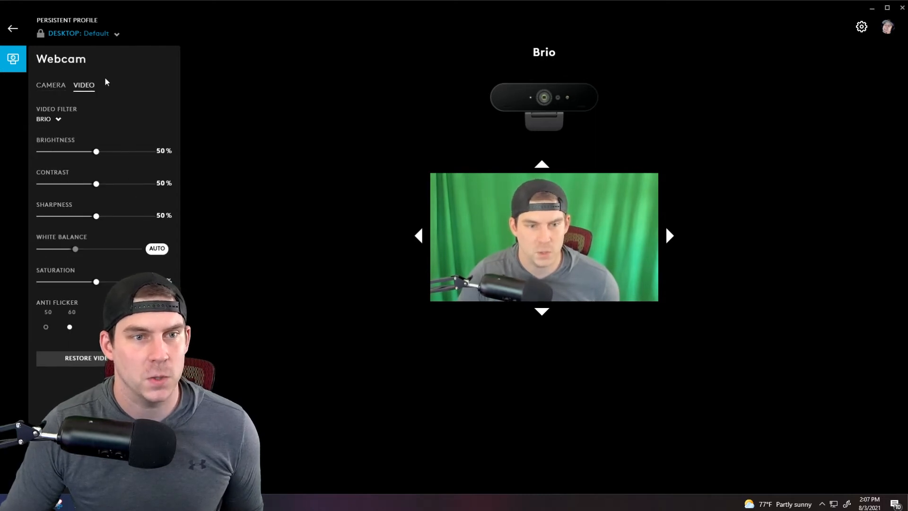
{"action": "mouse_move", "coordinate": [42, 166]}
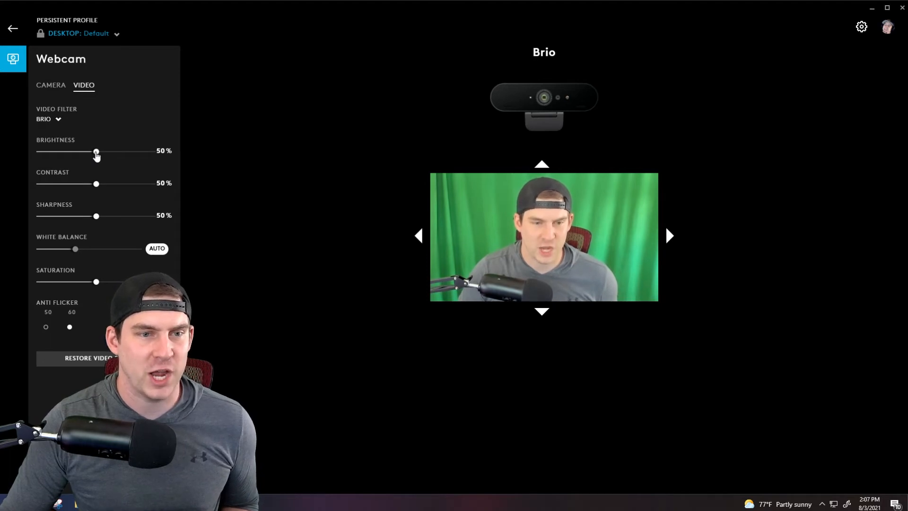
{"action": "left_click_drag", "start_coordinate": [96, 150], "coordinate": [85, 151]}
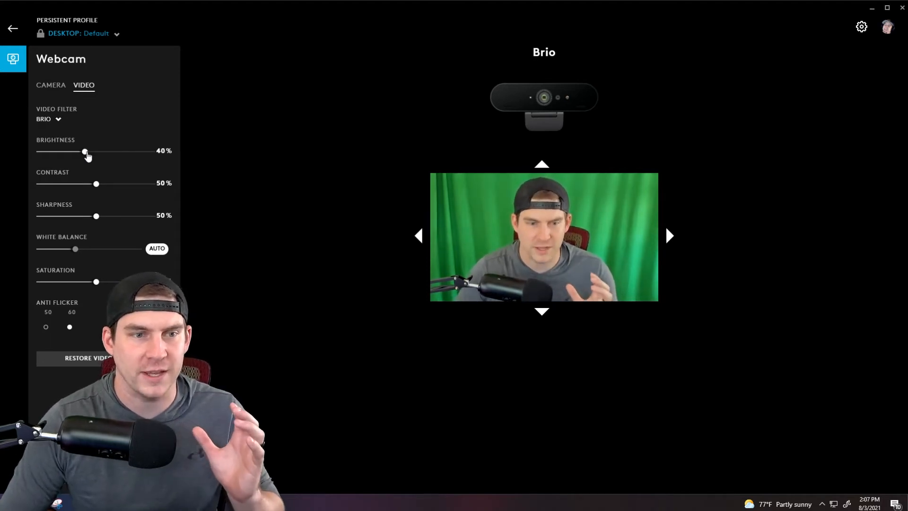
{"action": "mouse_move", "coordinate": [86, 152]}
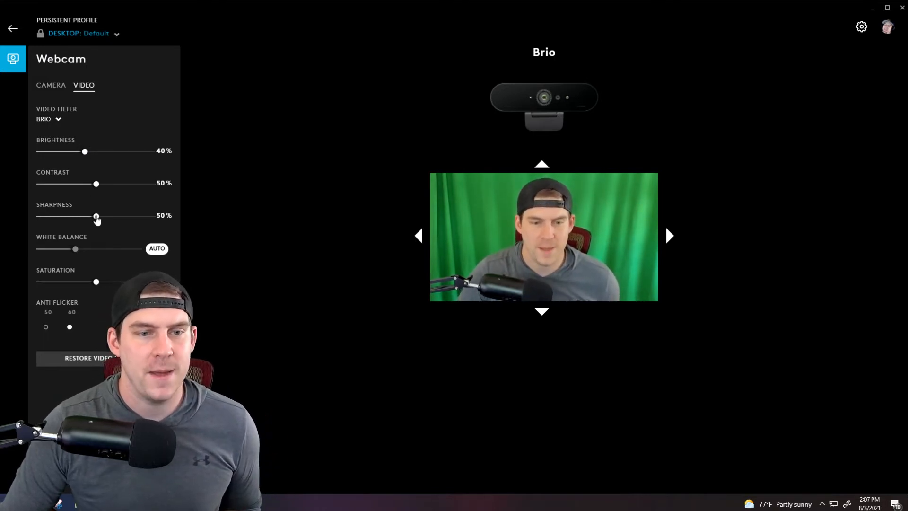
{"action": "left_click_drag", "start_coordinate": [96, 215], "coordinate": [110, 214]}
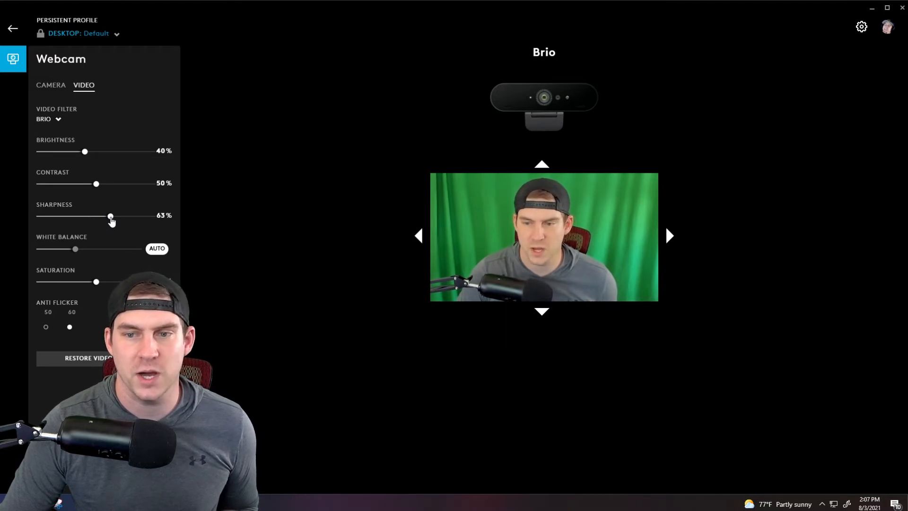
{"action": "mouse_move", "coordinate": [126, 225]}
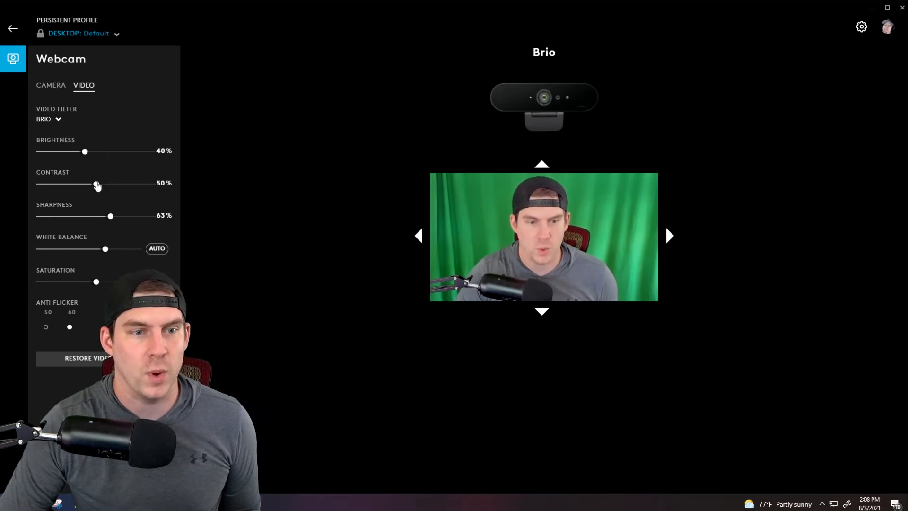
- Sweep the Brio's contrast up and down, settling at 47%
{"action": "left_click_drag", "start_coordinate": [96, 183], "coordinate": [102, 183]}
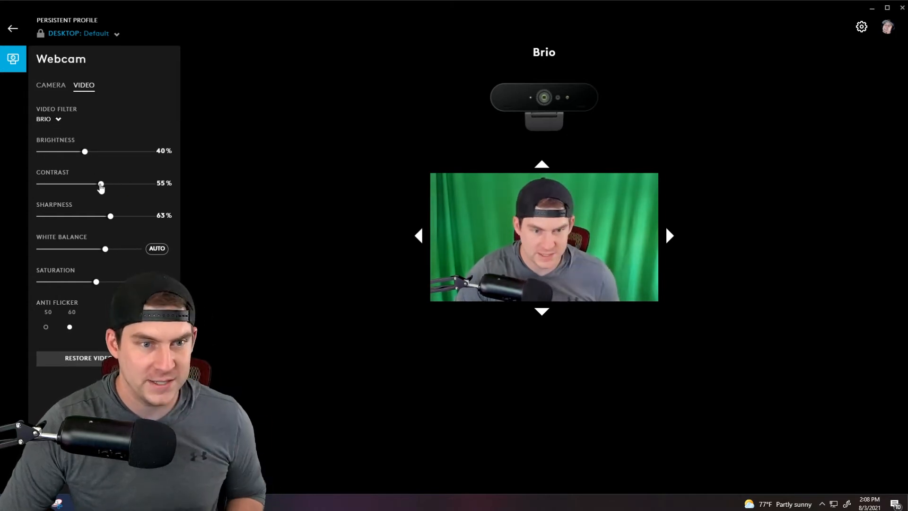
{"action": "left_click_drag", "start_coordinate": [101, 183], "coordinate": [139, 183]}
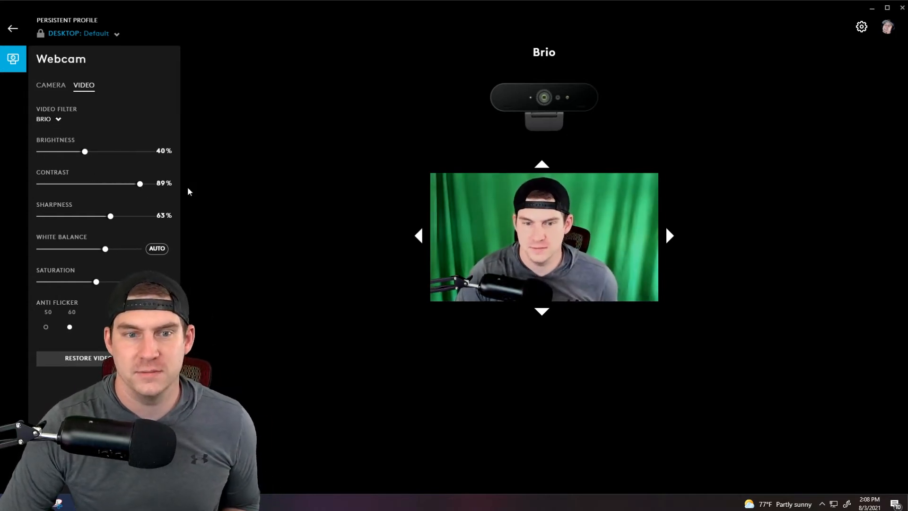
{"action": "left_click_drag", "start_coordinate": [139, 184], "coordinate": [56, 184]}
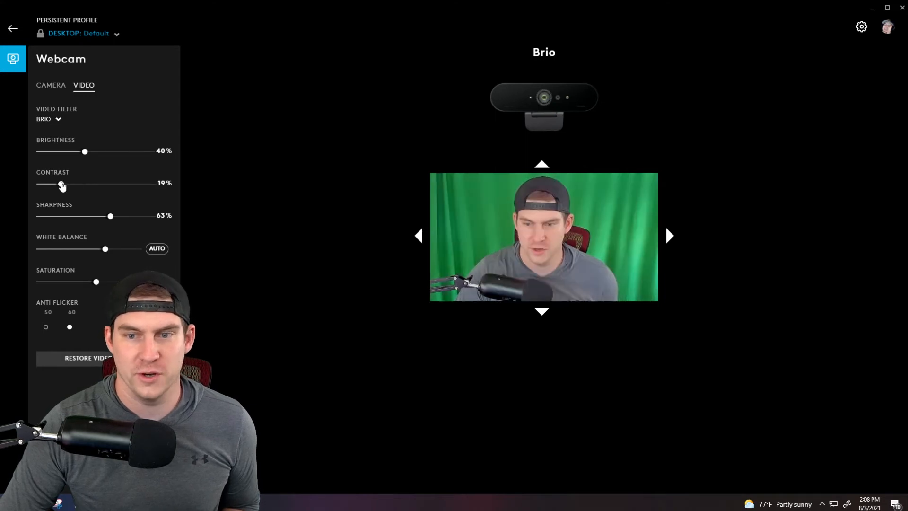
{"action": "left_click_drag", "start_coordinate": [61, 183], "coordinate": [54, 183]}
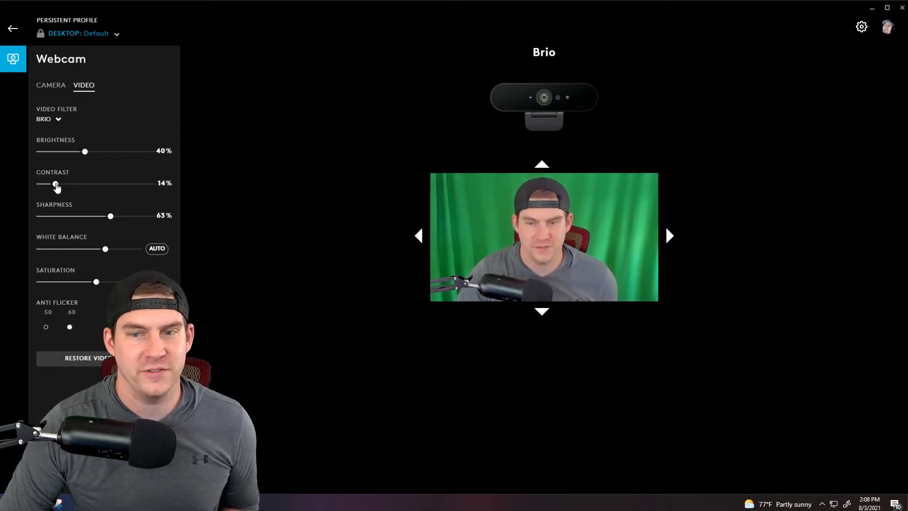
{"action": "left_click_drag", "start_coordinate": [55, 183], "coordinate": [68, 184]}
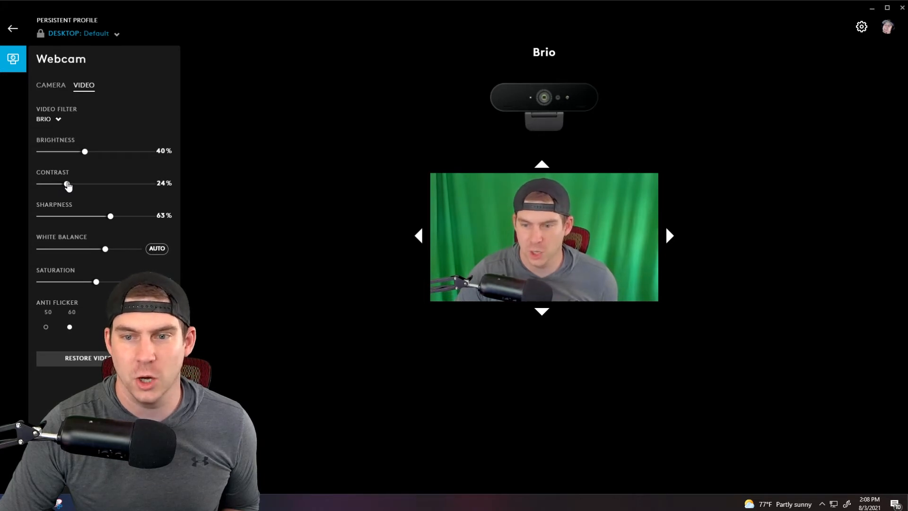
{"action": "left_click_drag", "start_coordinate": [63, 183], "coordinate": [82, 183]}
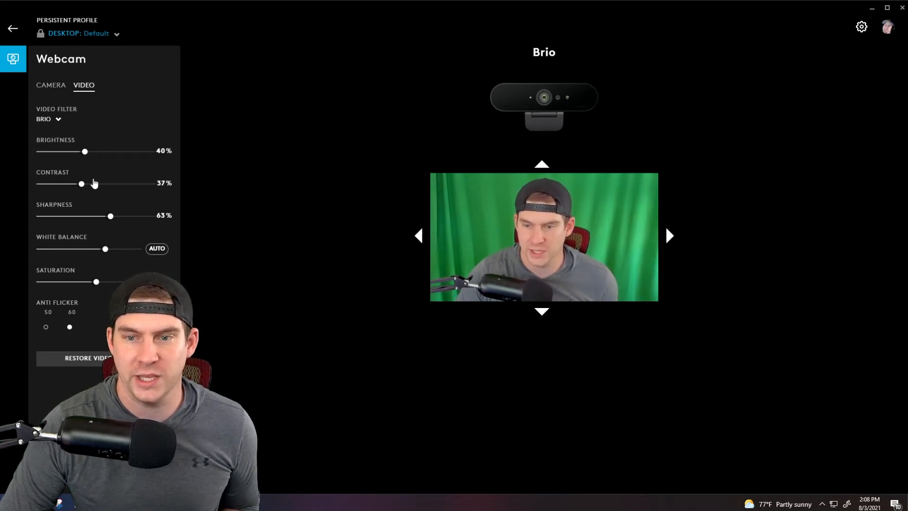
{"action": "left_click_drag", "start_coordinate": [82, 183], "coordinate": [92, 184]}
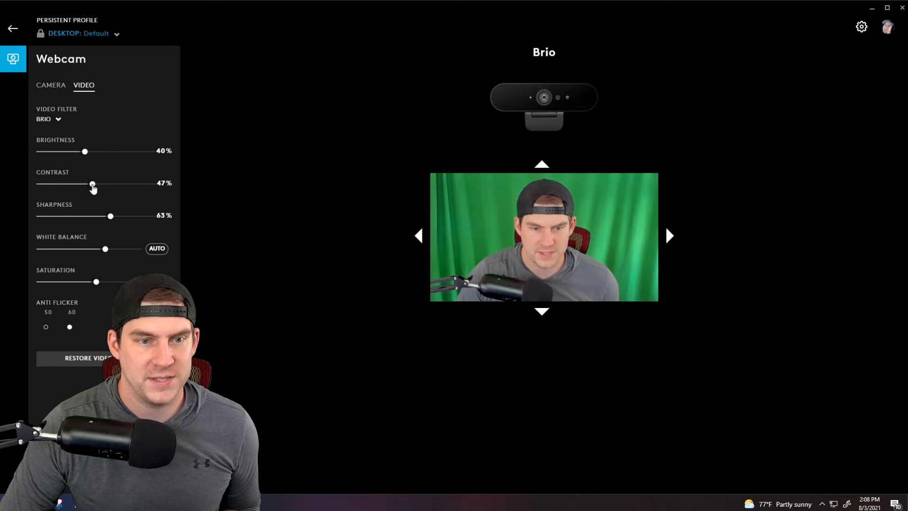
{"action": "mouse_move", "coordinate": [119, 199]}
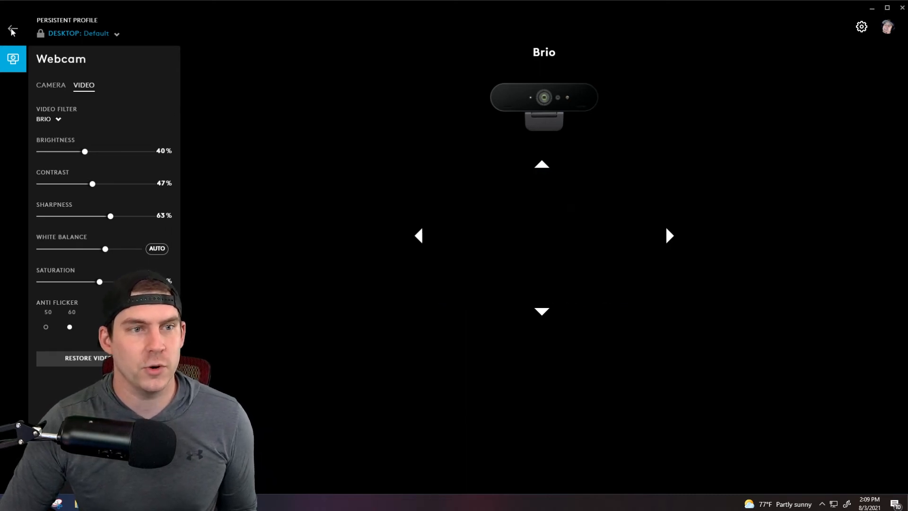
- Switch to the C922, set its priority to Exposure, and test the Focus slider
{"action": "left_click", "coordinate": [669, 235]}
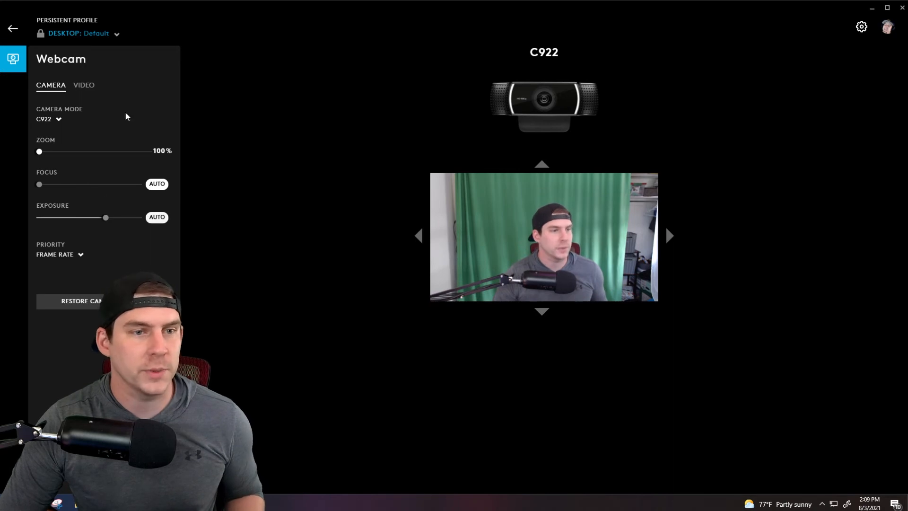
{"action": "mouse_move", "coordinate": [93, 270]}
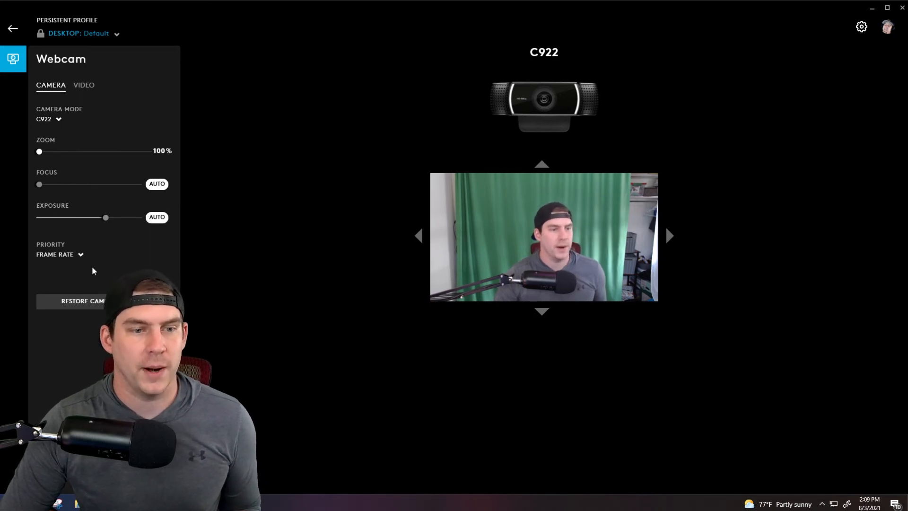
{"action": "left_click", "coordinate": [55, 255]}
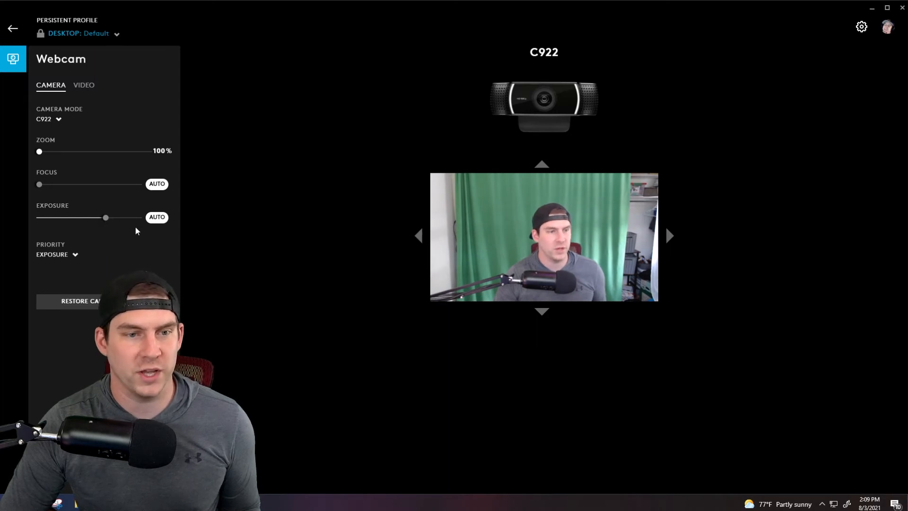
{"action": "mouse_move", "coordinate": [171, 267]}
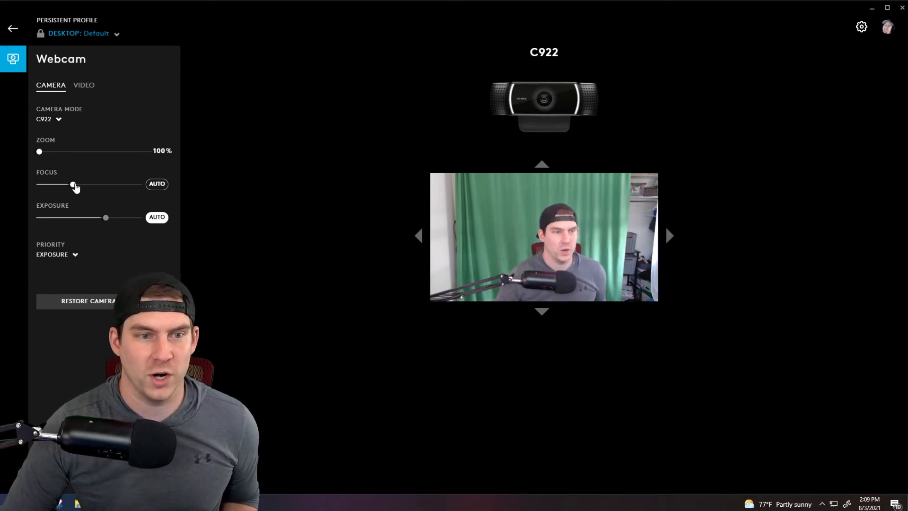
{"action": "left_click_drag", "start_coordinate": [73, 183], "coordinate": [97, 183]}
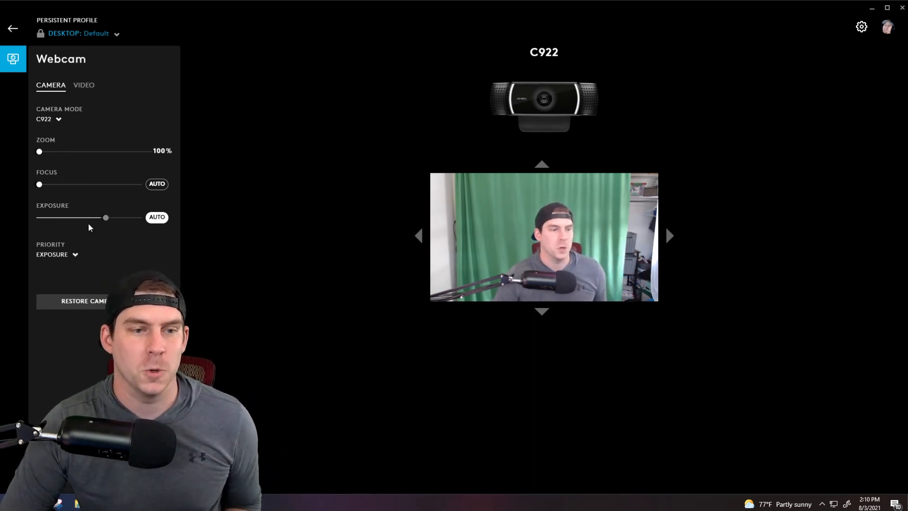
{"action": "mouse_move", "coordinate": [67, 89]}
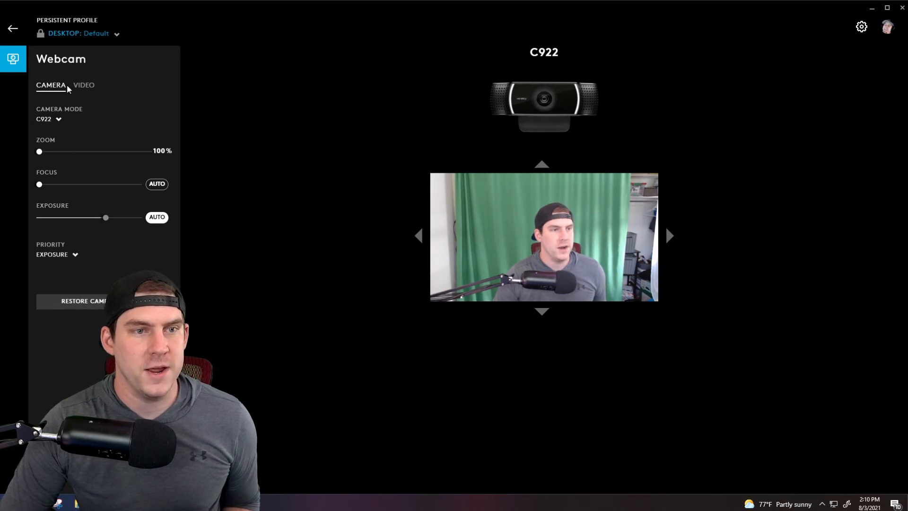
- Glance at the C922's Video tab, then zoom its camera to 126%
{"action": "left_click", "coordinate": [83, 85]}
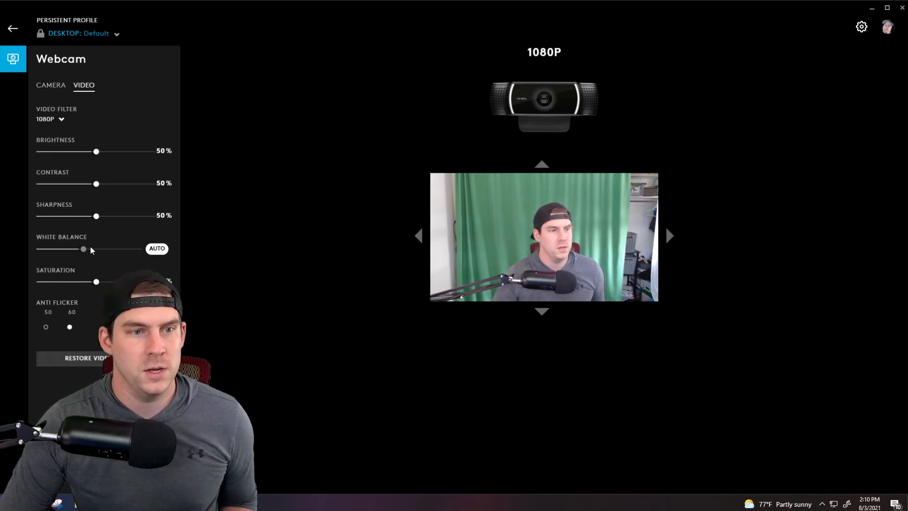
{"action": "left_click", "coordinate": [51, 85]}
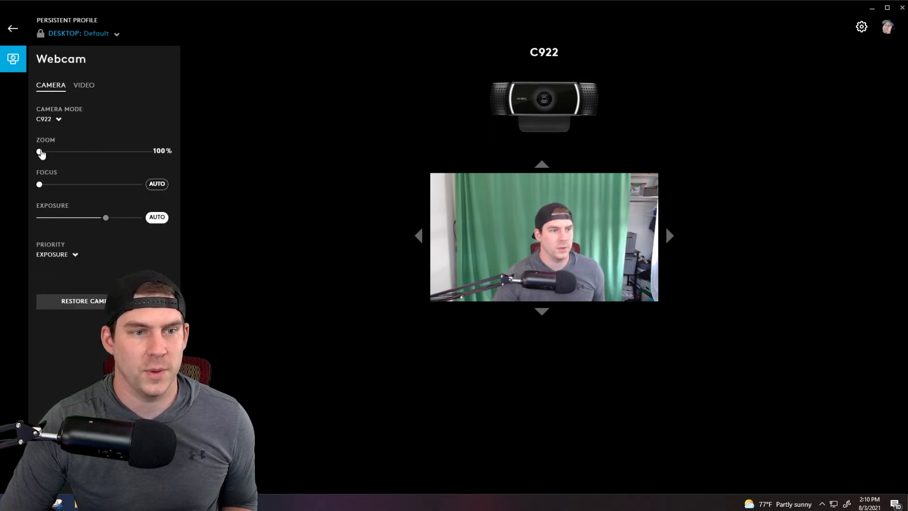
{"action": "left_click_drag", "start_coordinate": [39, 150], "coordinate": [52, 150]}
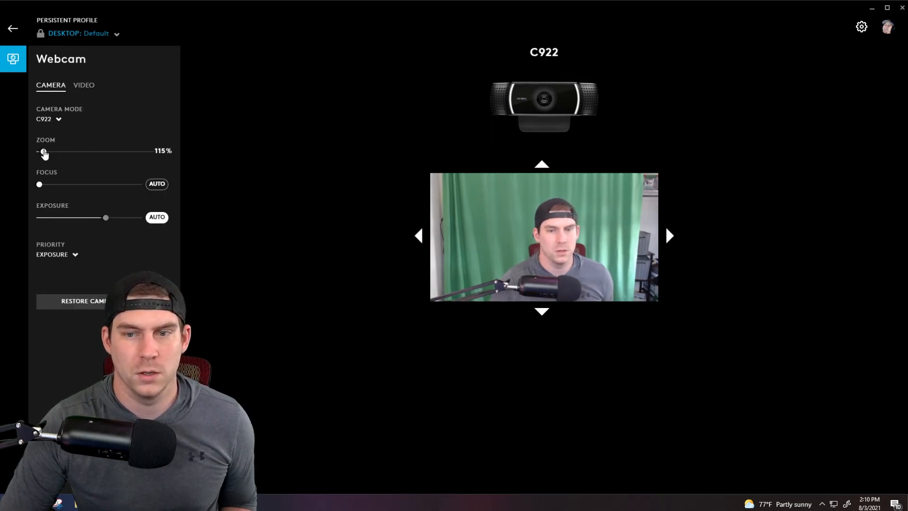
{"action": "left_click_drag", "start_coordinate": [42, 151], "coordinate": [49, 151]}
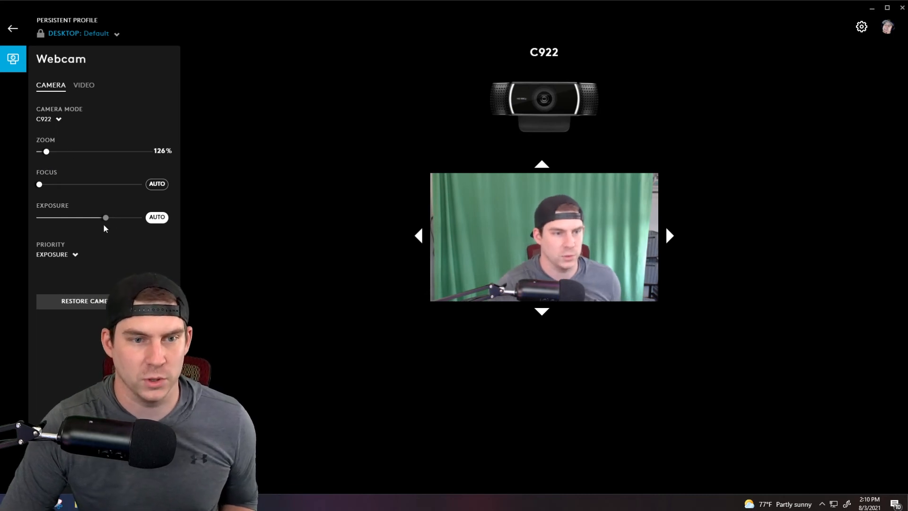
- On the C922's Video tab, adjust brightness to 41%
{"action": "left_click", "coordinate": [83, 85]}
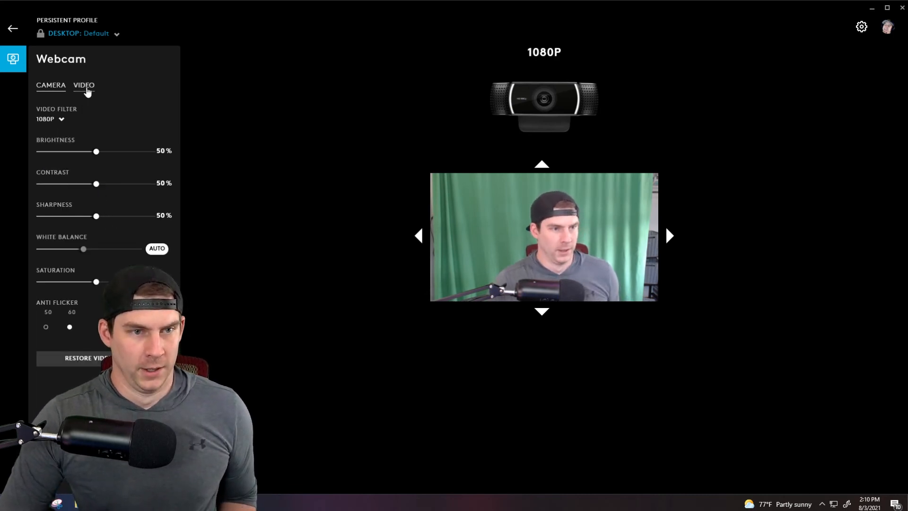
{"action": "left_click_drag", "start_coordinate": [96, 151], "coordinate": [92, 152]}
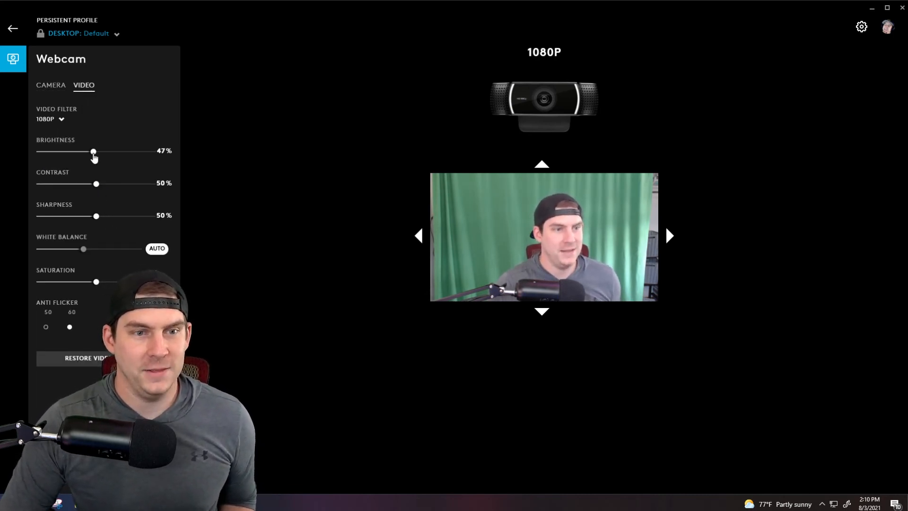
{"action": "left_click_drag", "start_coordinate": [93, 151], "coordinate": [85, 151]}
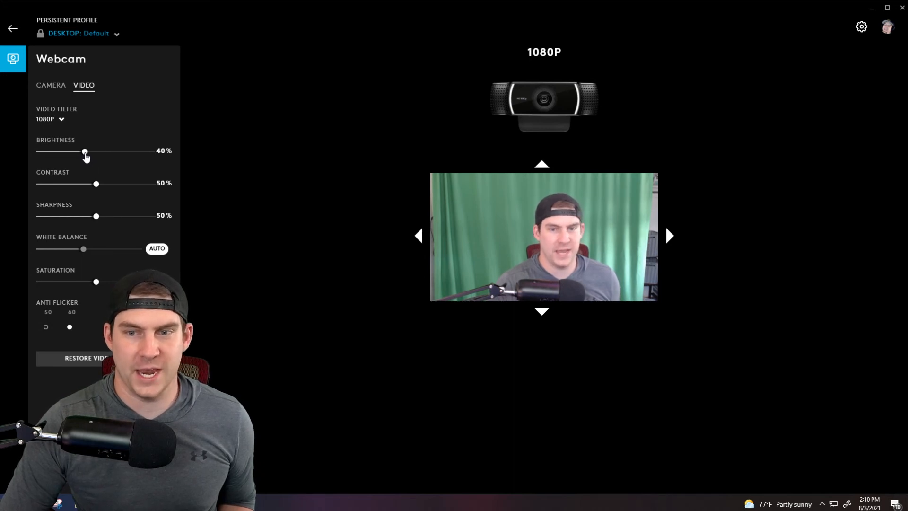
{"action": "mouse_move", "coordinate": [272, 158]}
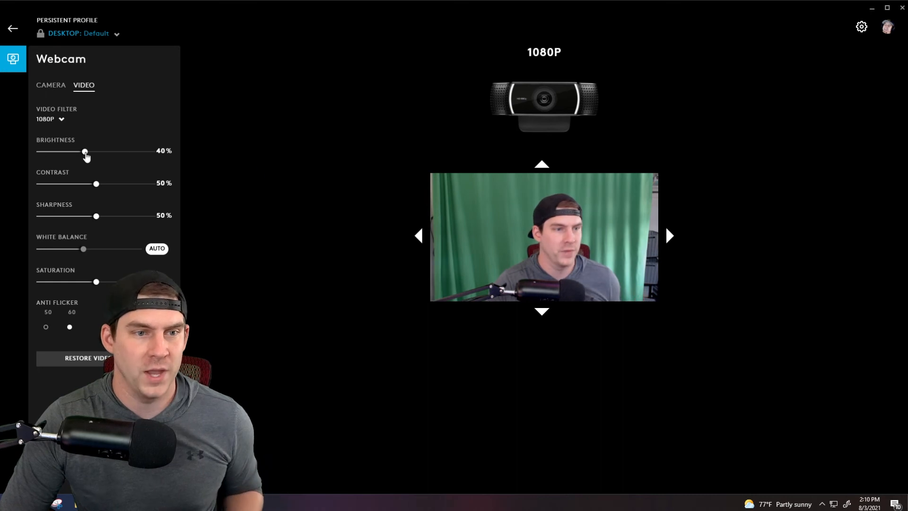
{"action": "left_click_drag", "start_coordinate": [85, 151], "coordinate": [87, 150]}
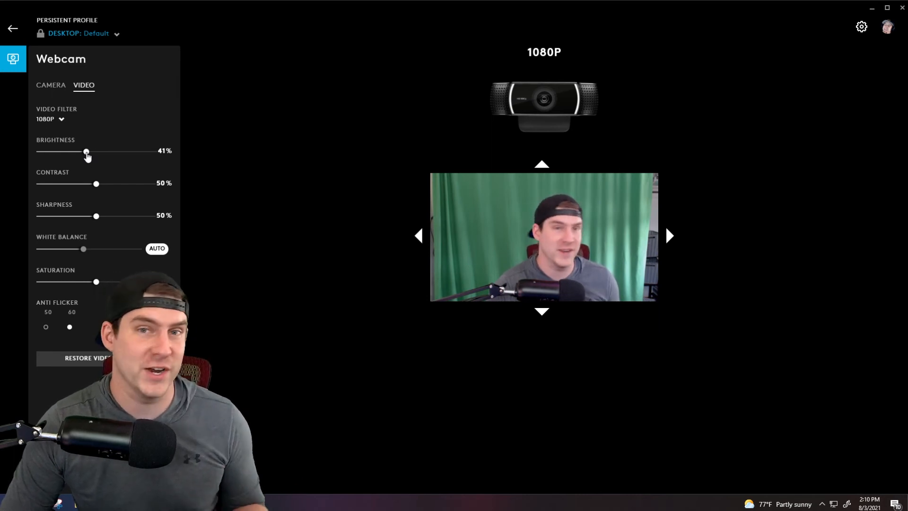
{"action": "mouse_move", "coordinate": [95, 183]}
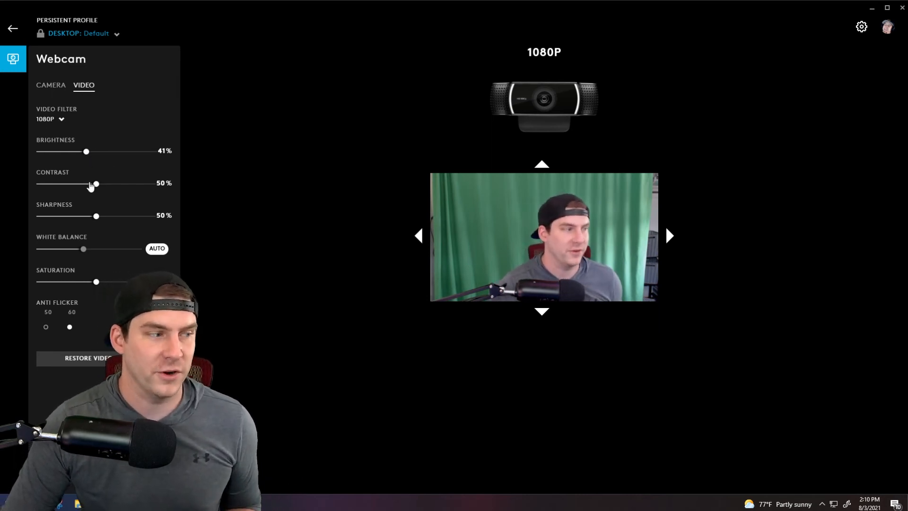
- Raise the C922's contrast to 56% and return to the device list
{"action": "left_click_drag", "start_coordinate": [96, 184], "coordinate": [93, 183]}
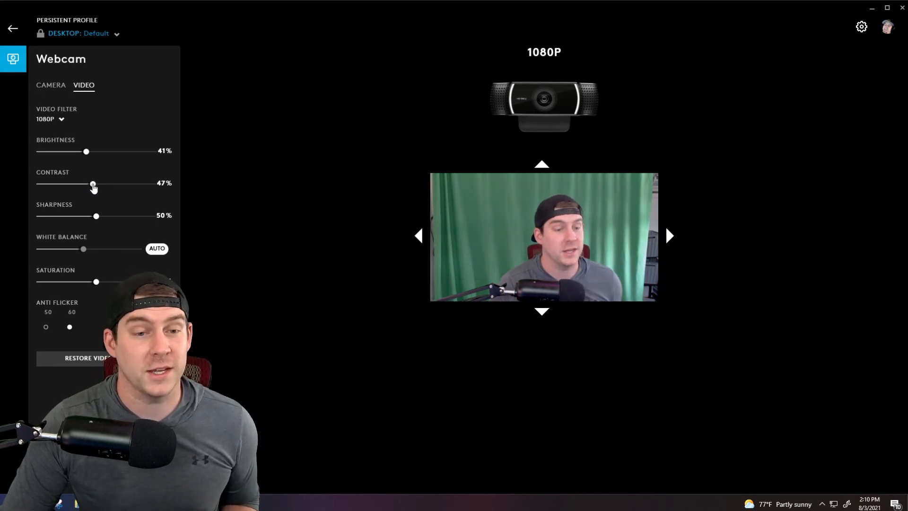
{"action": "left_click_drag", "start_coordinate": [93, 184], "coordinate": [95, 183]}
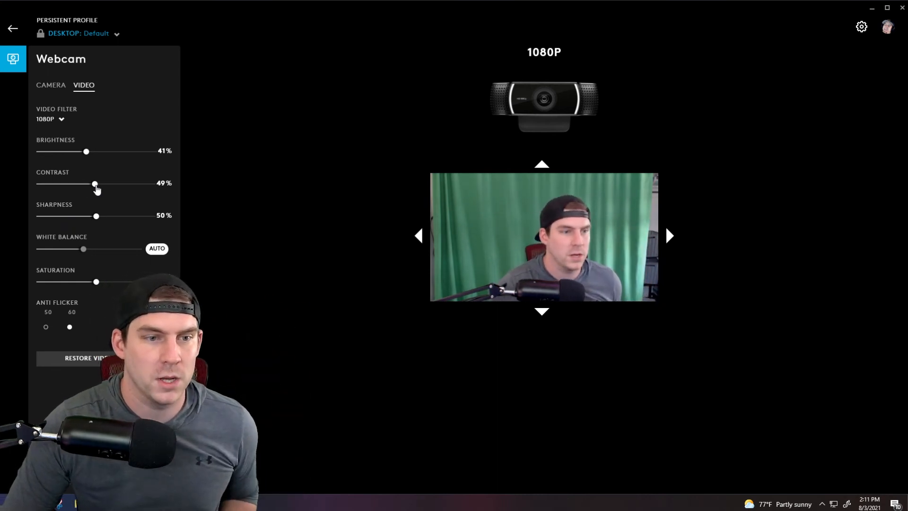
{"action": "left_click_drag", "start_coordinate": [95, 183], "coordinate": [103, 183]}
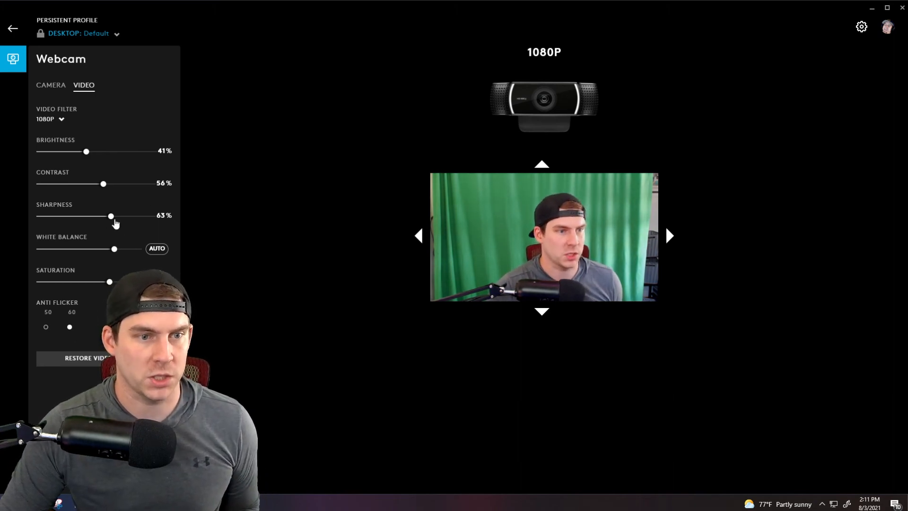
{"action": "mouse_move", "coordinate": [112, 220]}
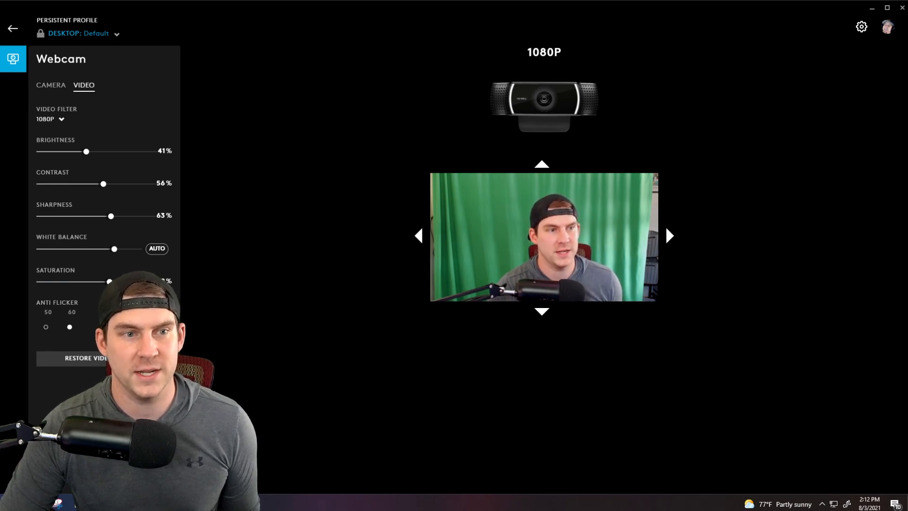
{"action": "left_click", "coordinate": [13, 28]}
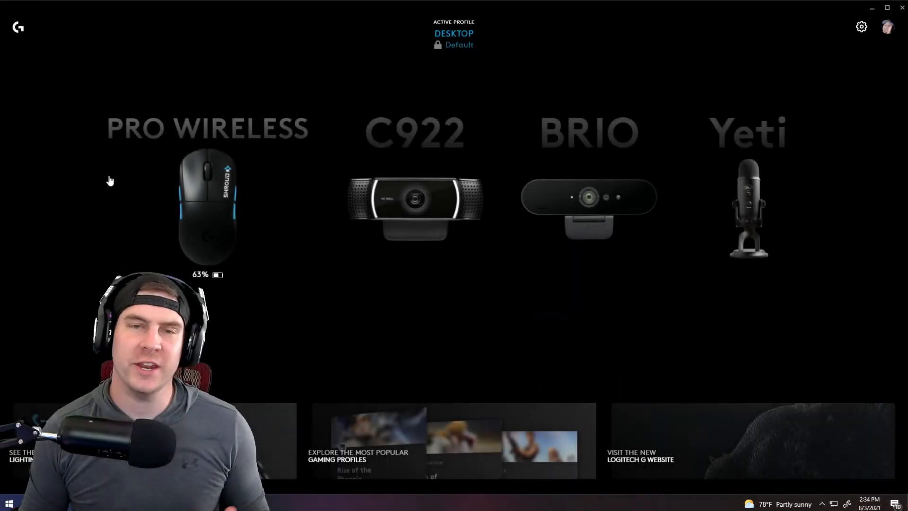